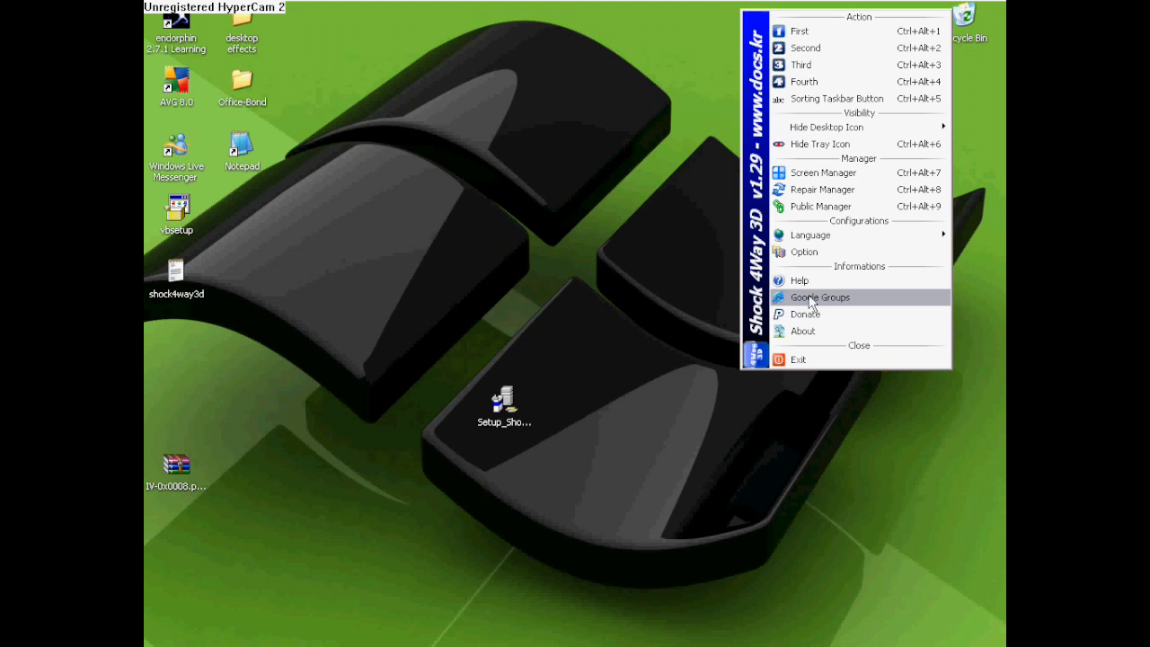
Step: Show the Shock 4Way 3D cube menu and bring up the desktop effects folder
left_click(805, 252)
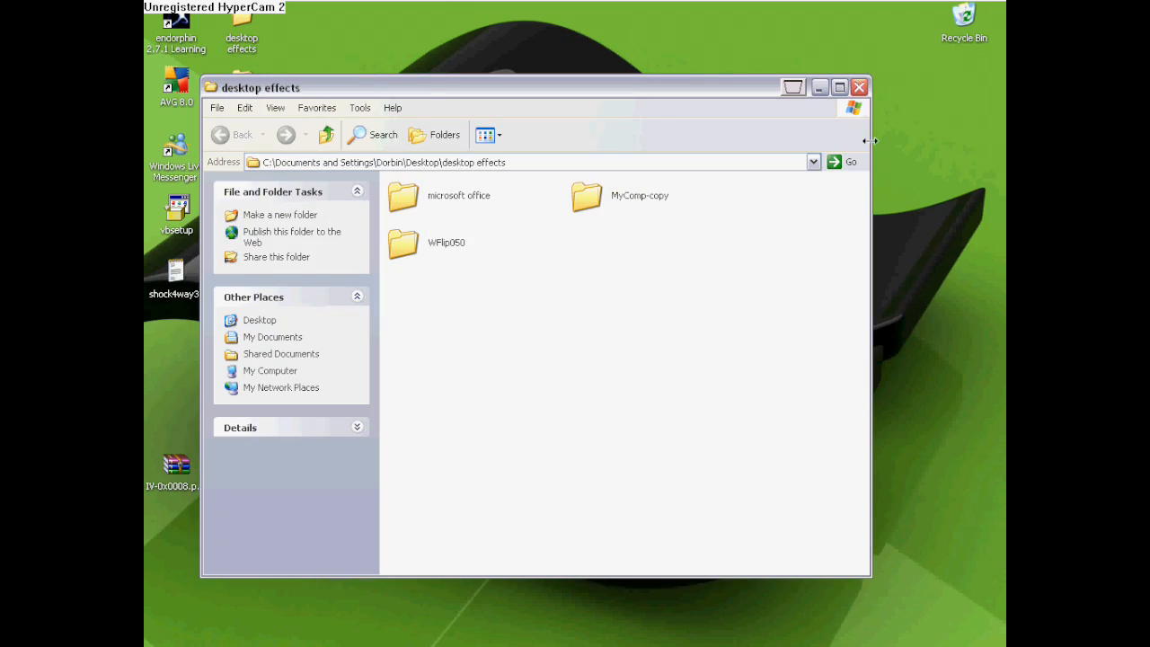
left_click(859, 86)
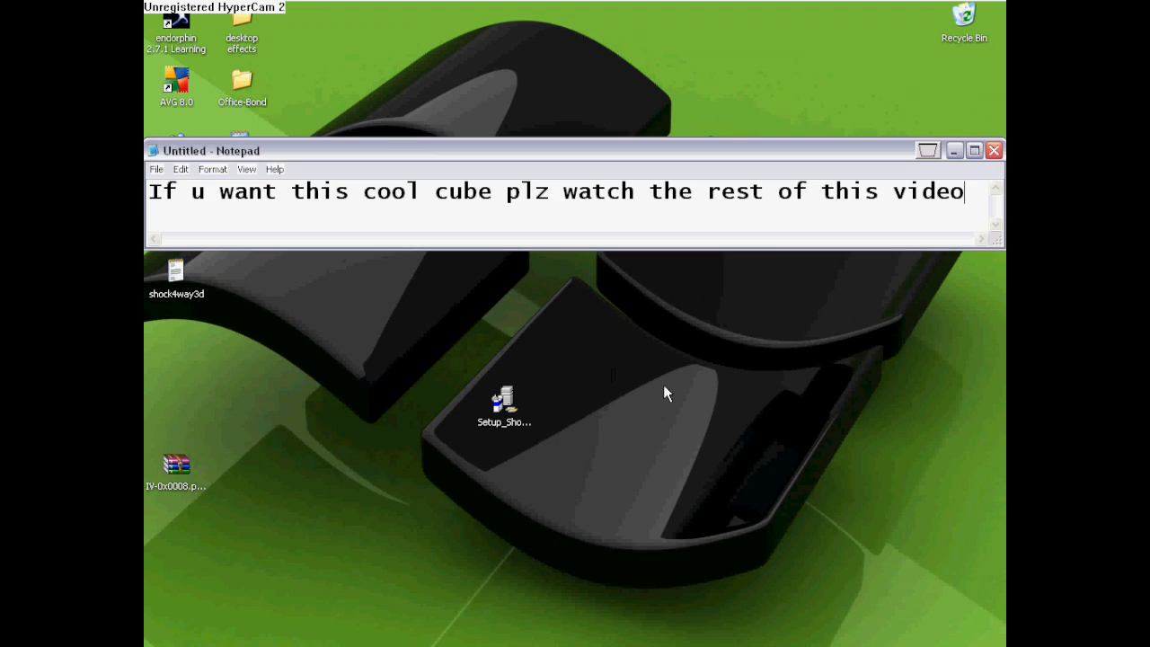
mouse_move(649, 385)
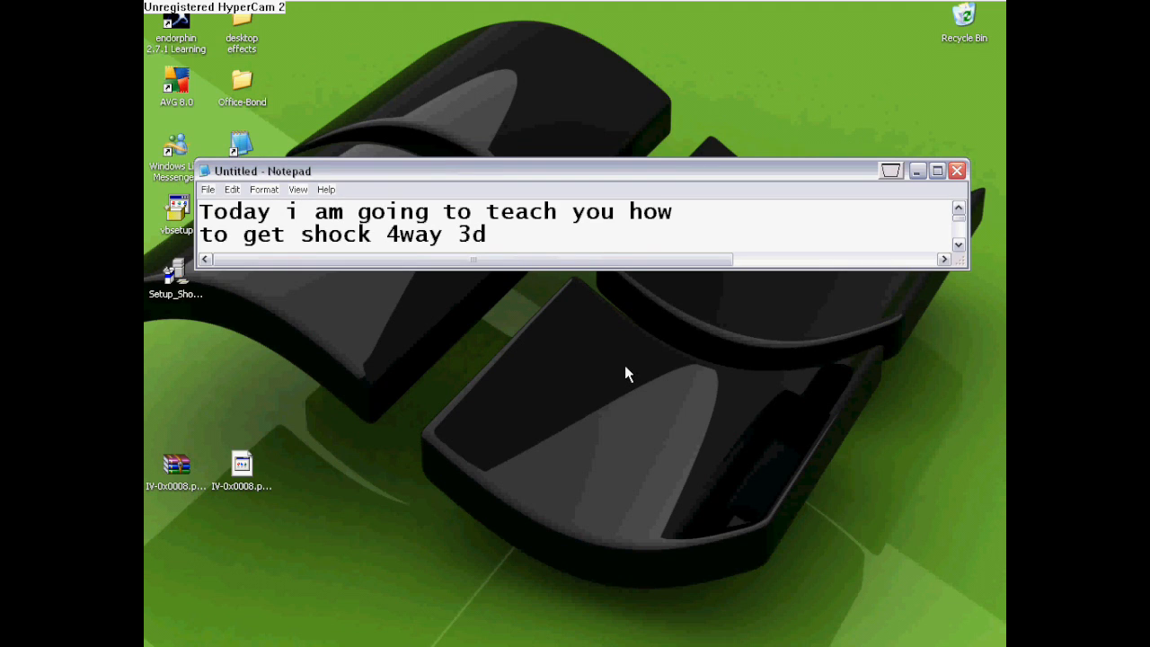
mouse_move(615, 357)
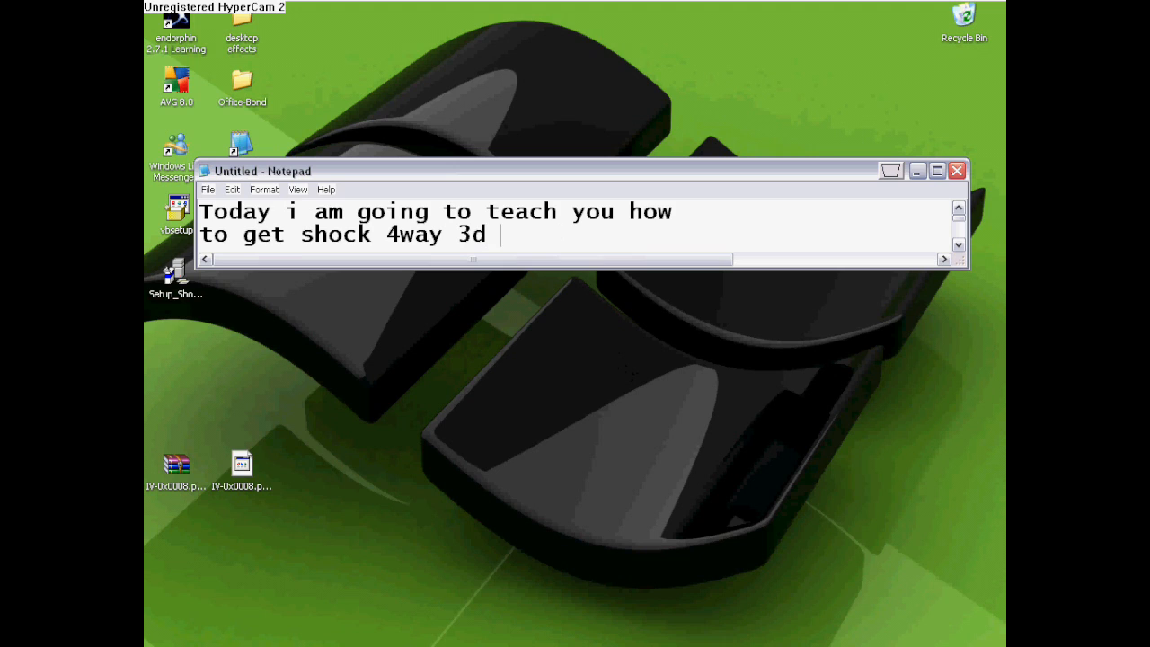
Step: Finish the caption with 'for free!!', remove the stray 'Lol', and begin 'The download link is'
type("for free")
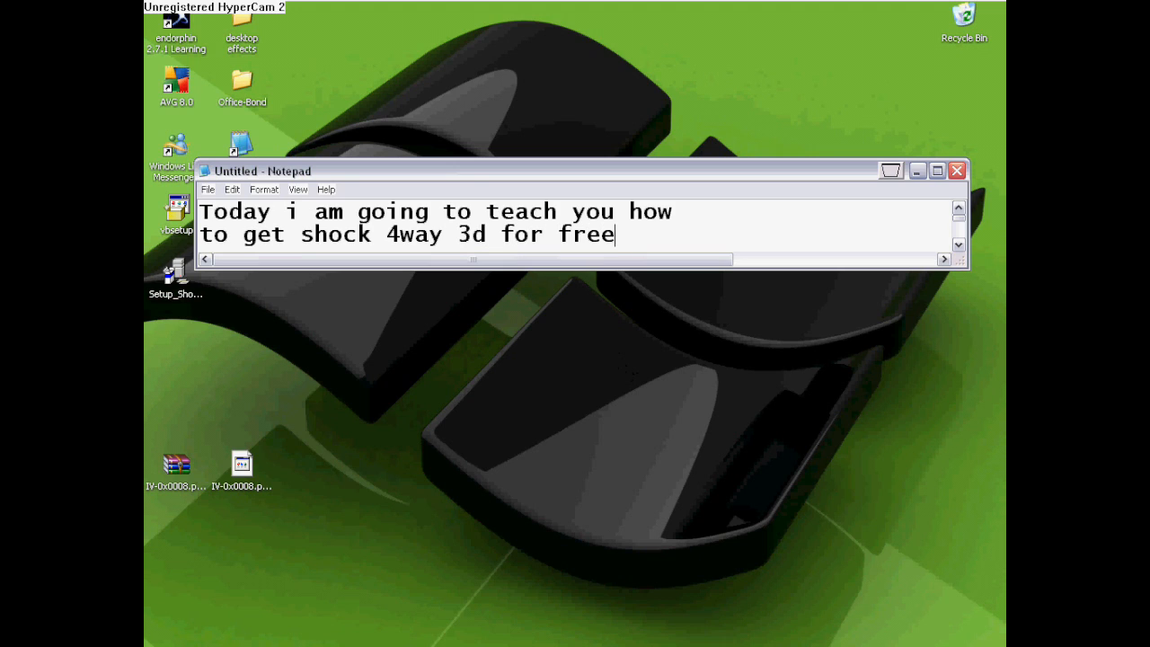
type("!1!")
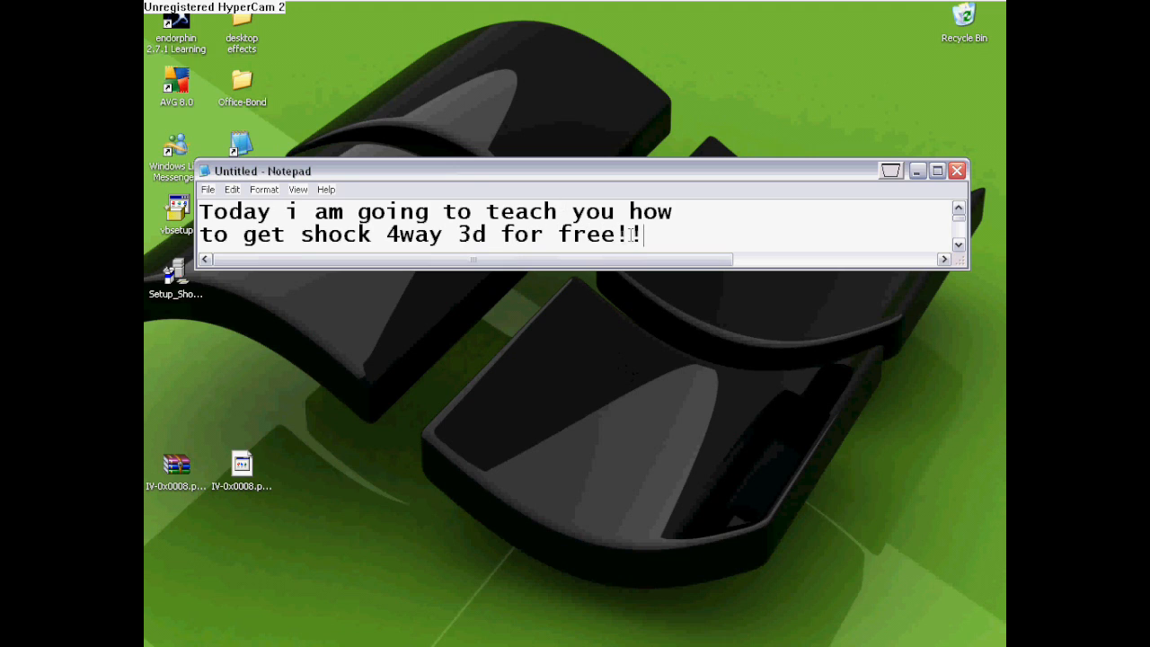
type("Lol")
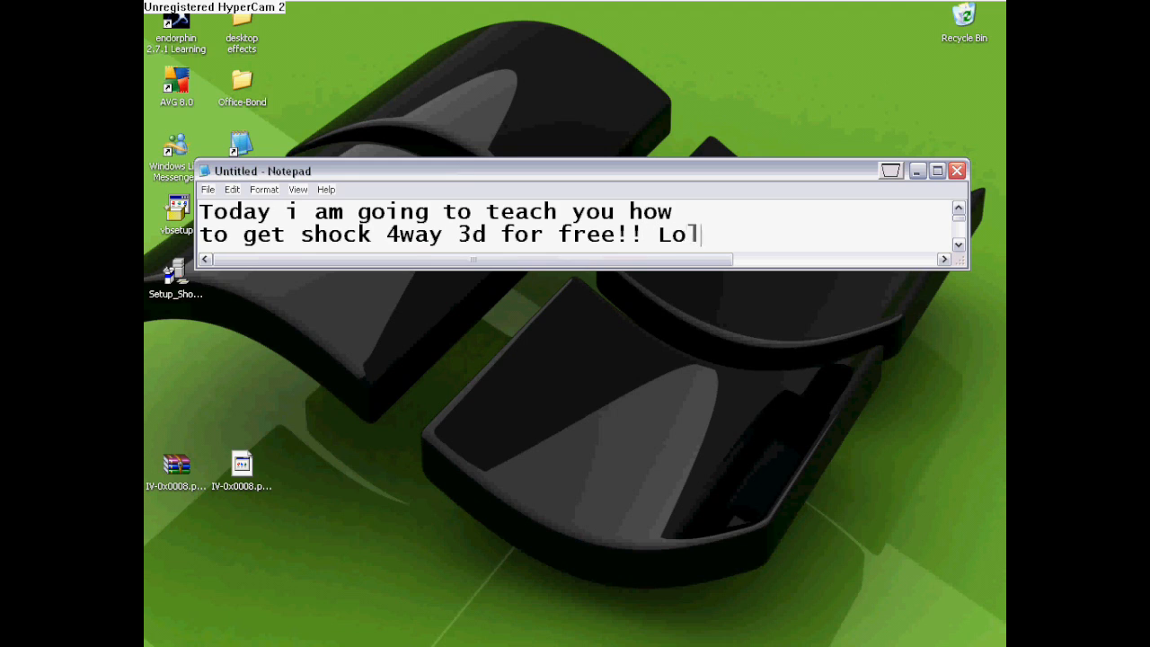
key("Backspace")
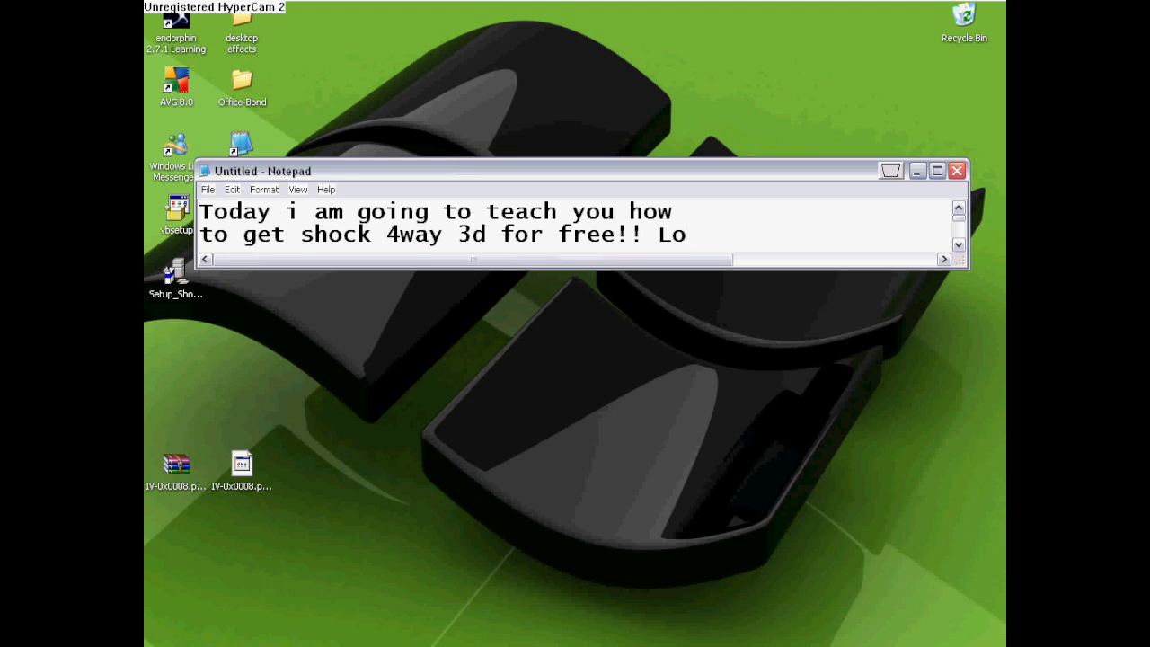
key("BackSpace")
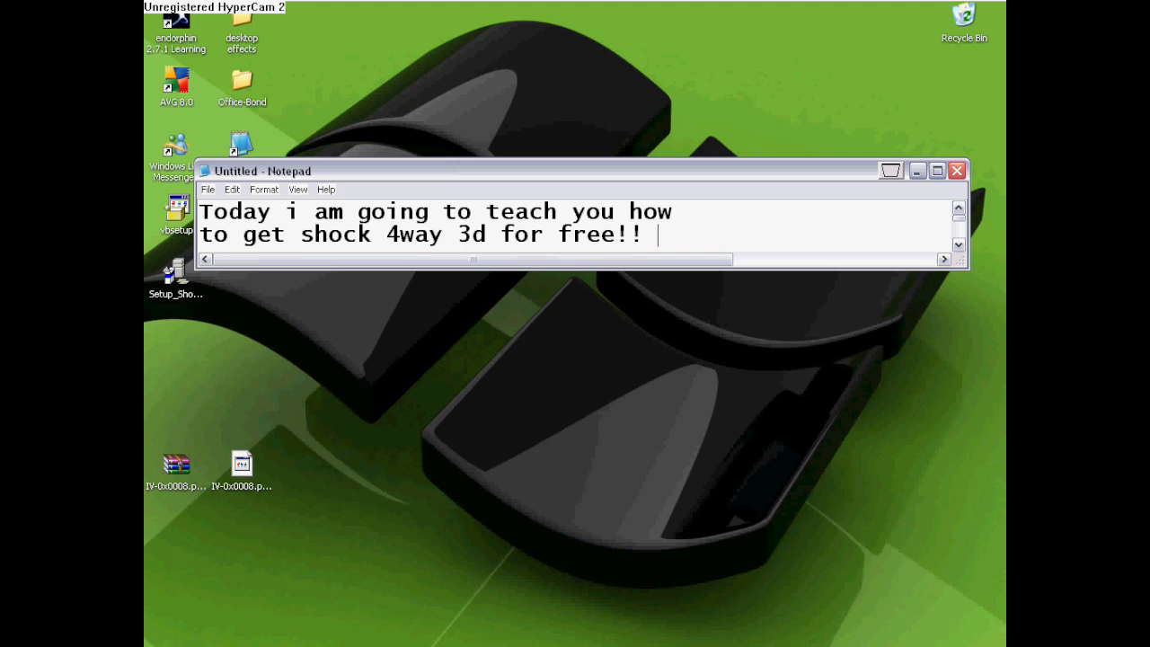
mouse_move(795, 284)
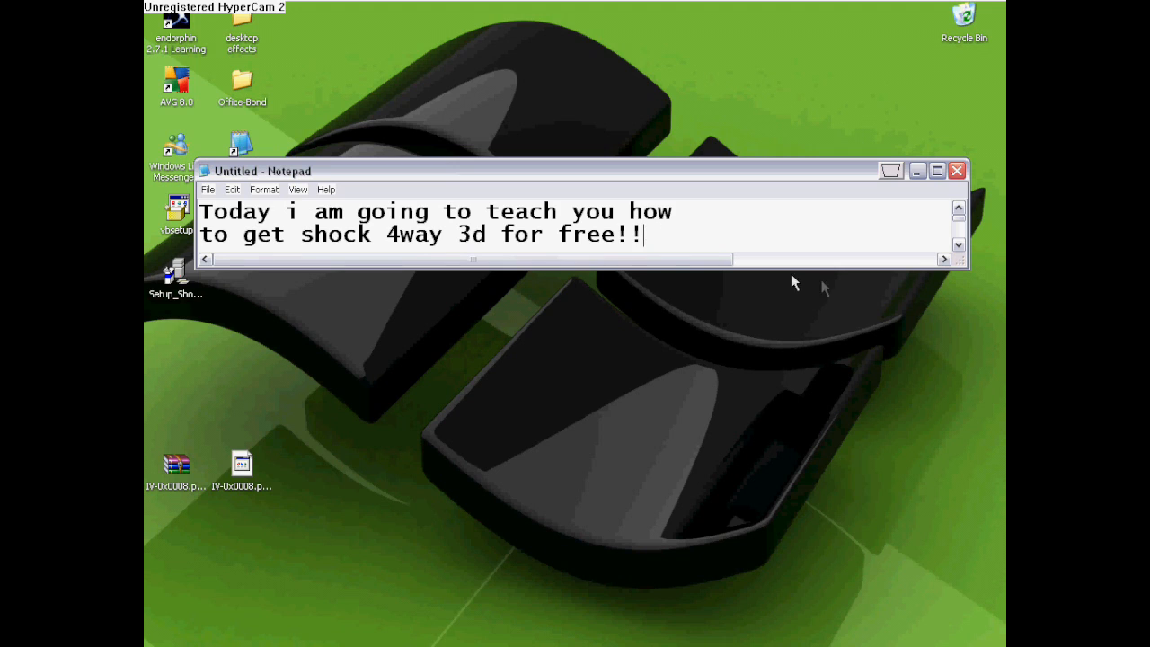
type("The download link is")
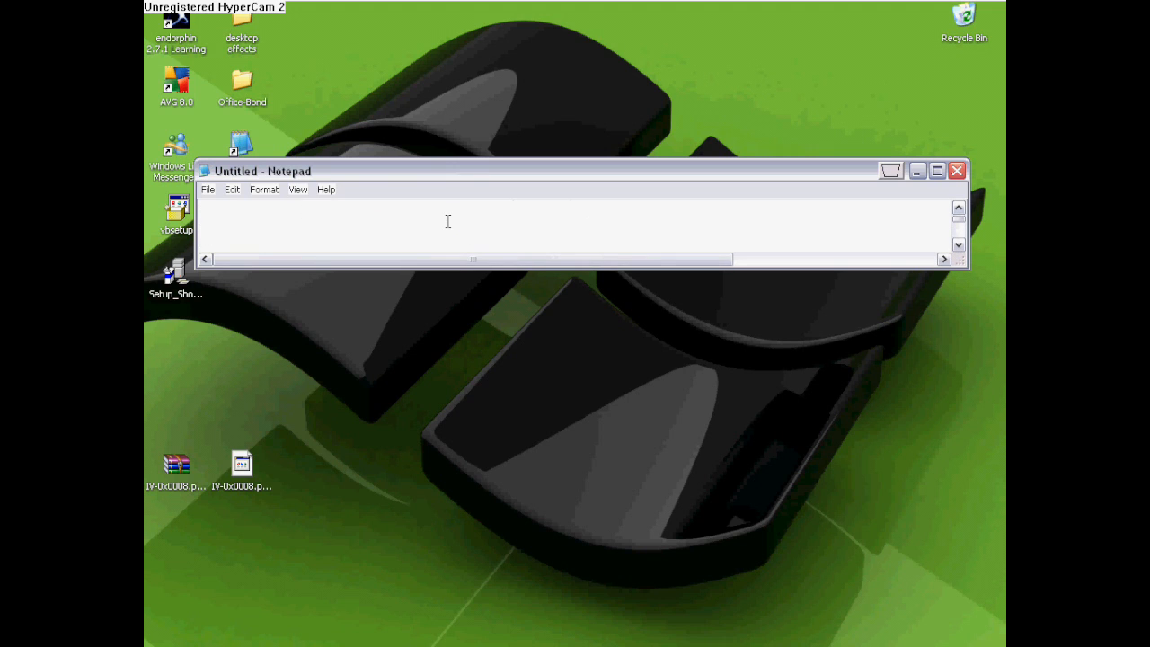
Step: Write the caption 'Open ur browser and type in the adress bar'
type("Open u")
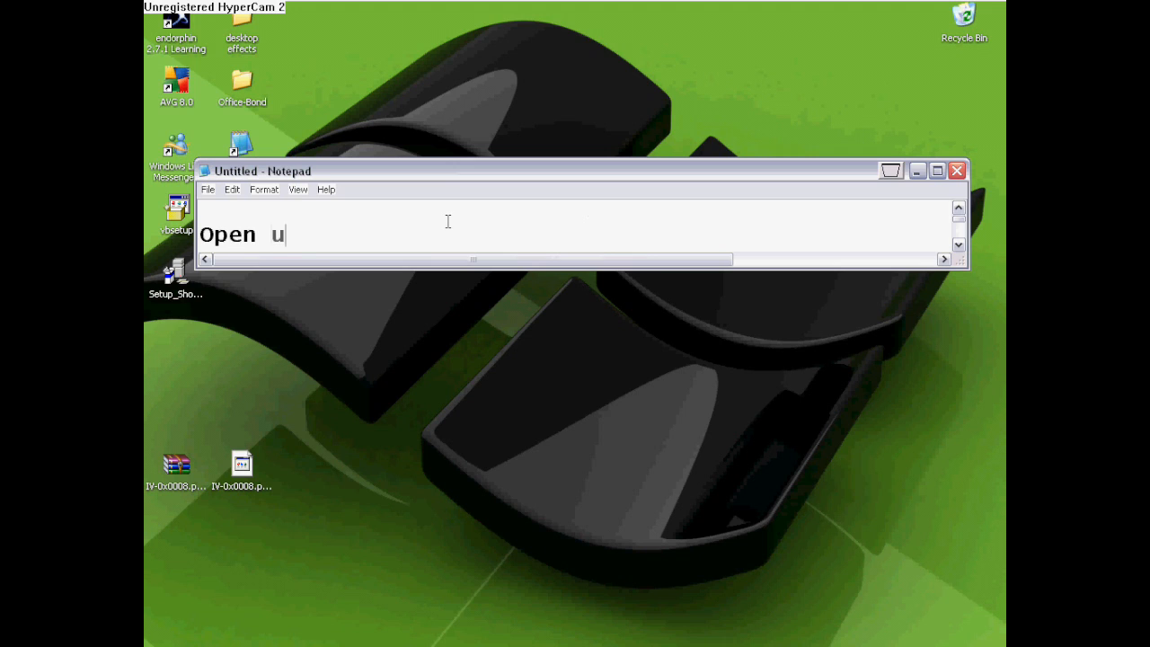
type("r brows")
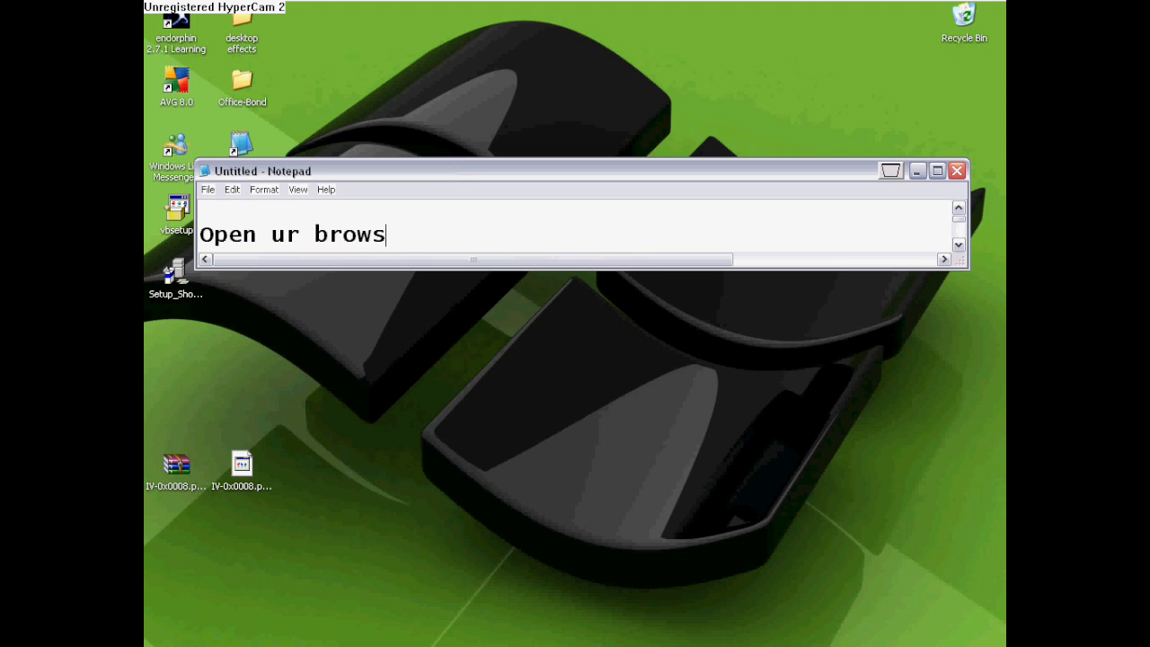
type("er an")
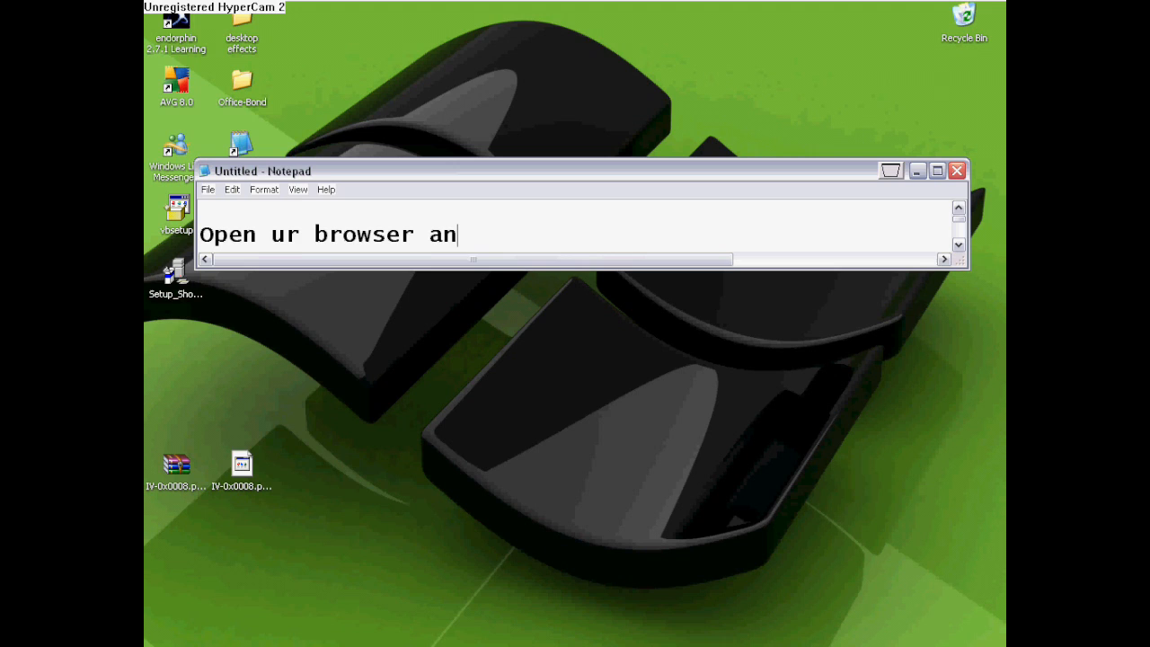
type("d type i")
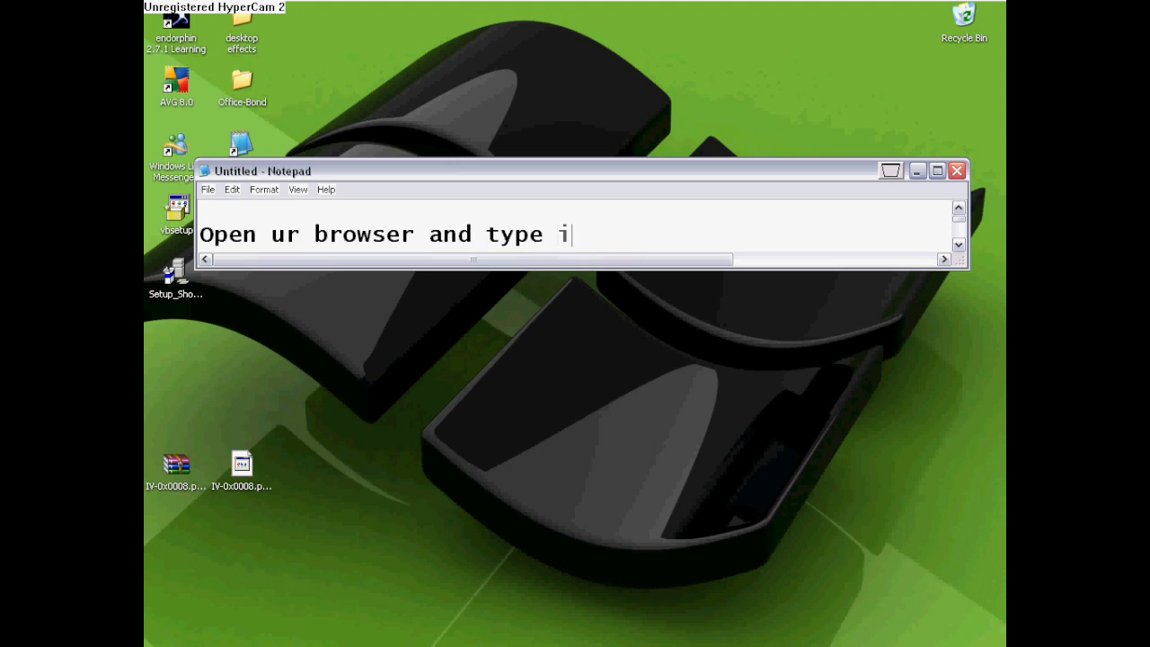
type("n the ad")
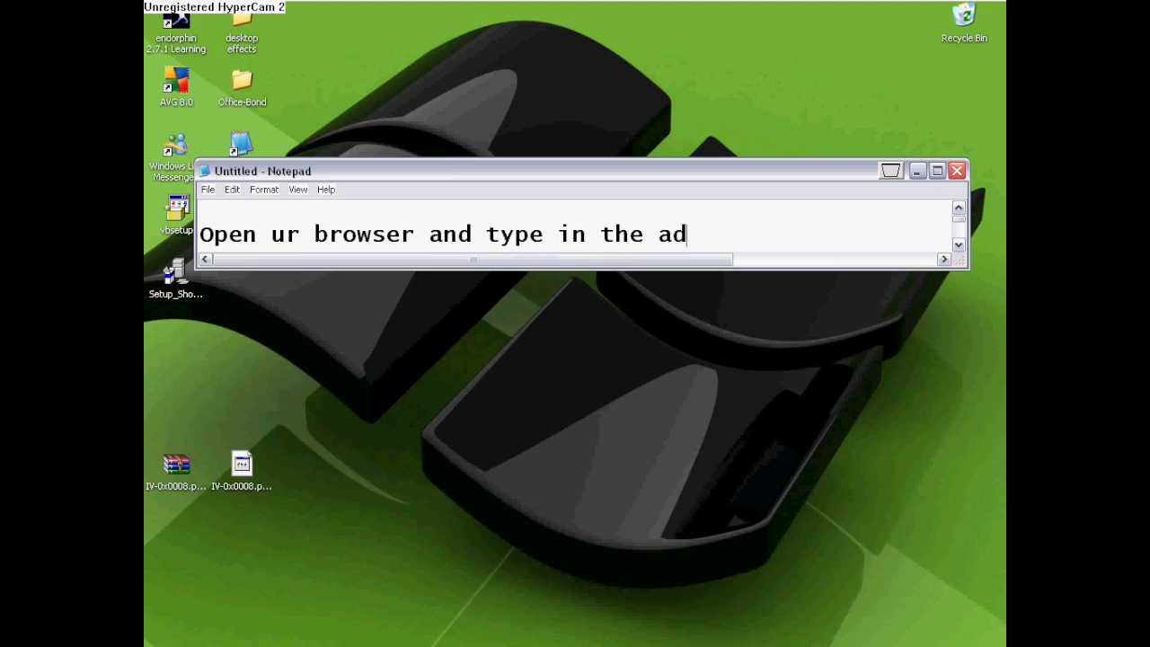
type("ress")
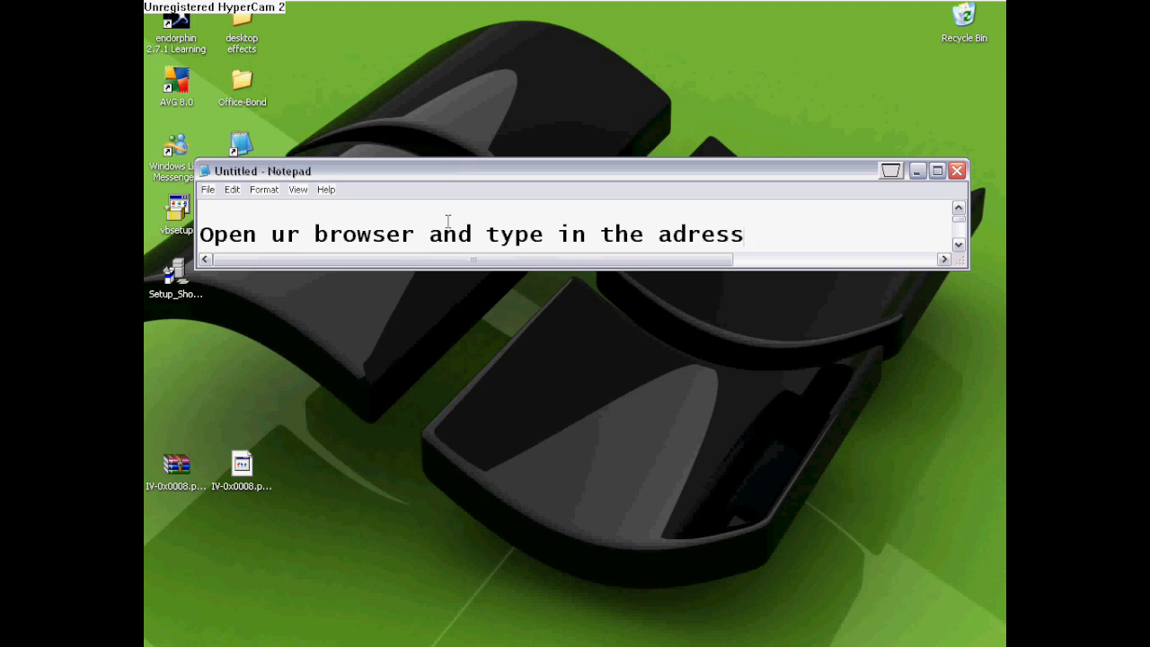
type("bar")
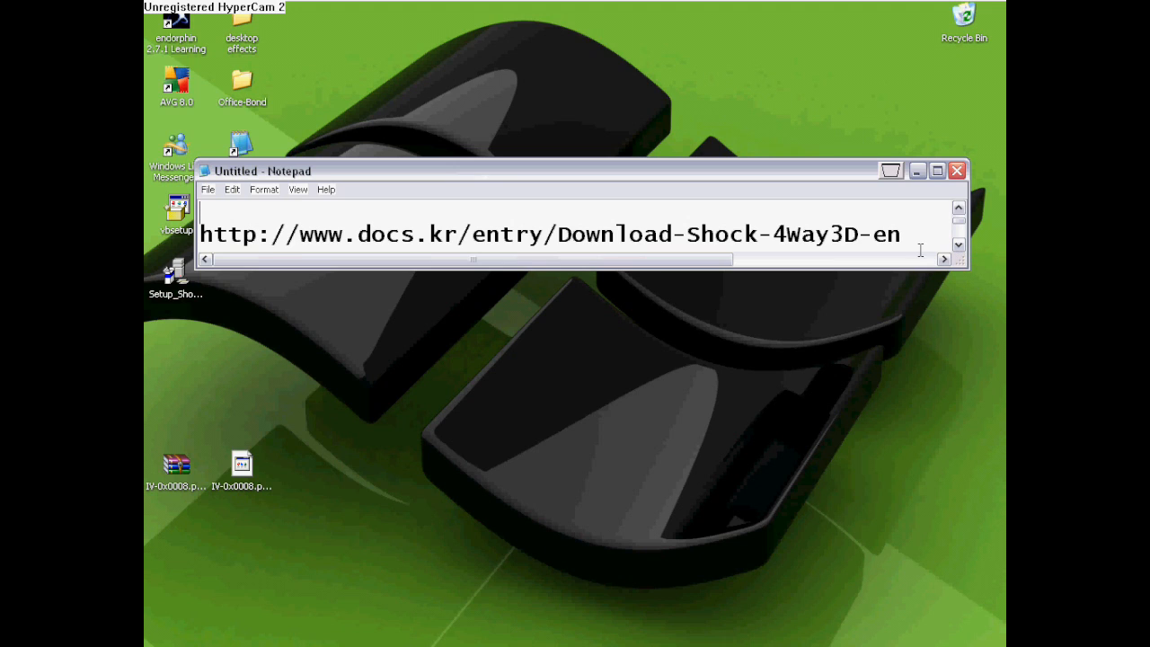
mouse_move(741, 583)
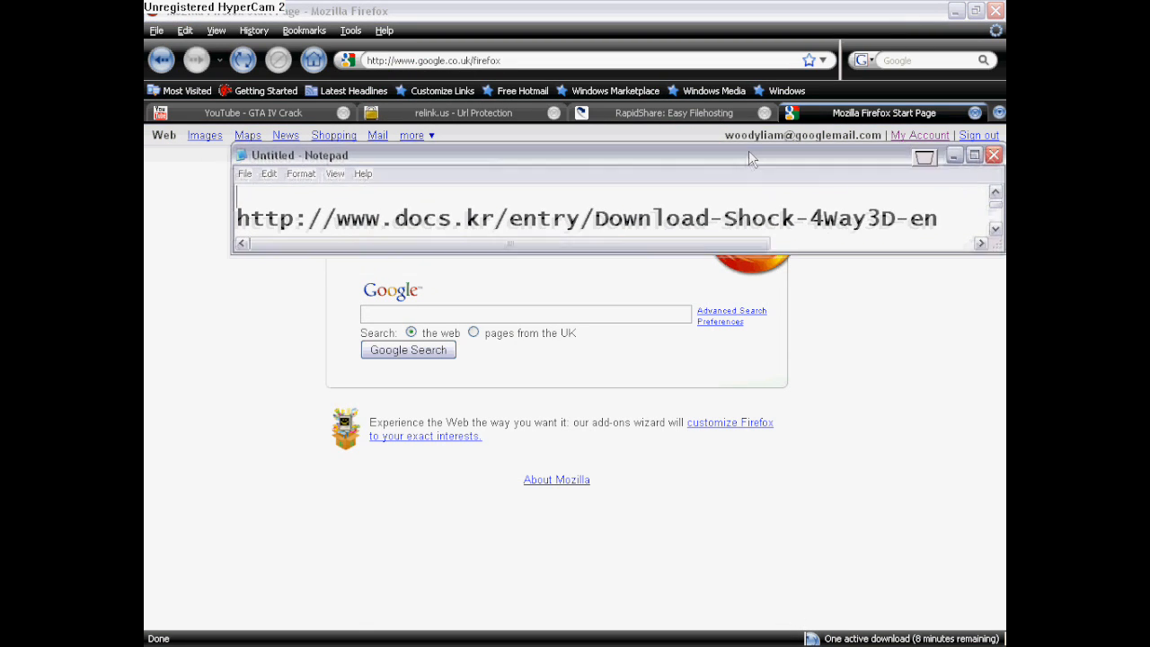
Step: Paste the copied docs.kr download link into Firefox's address bar
right_click(450, 61)
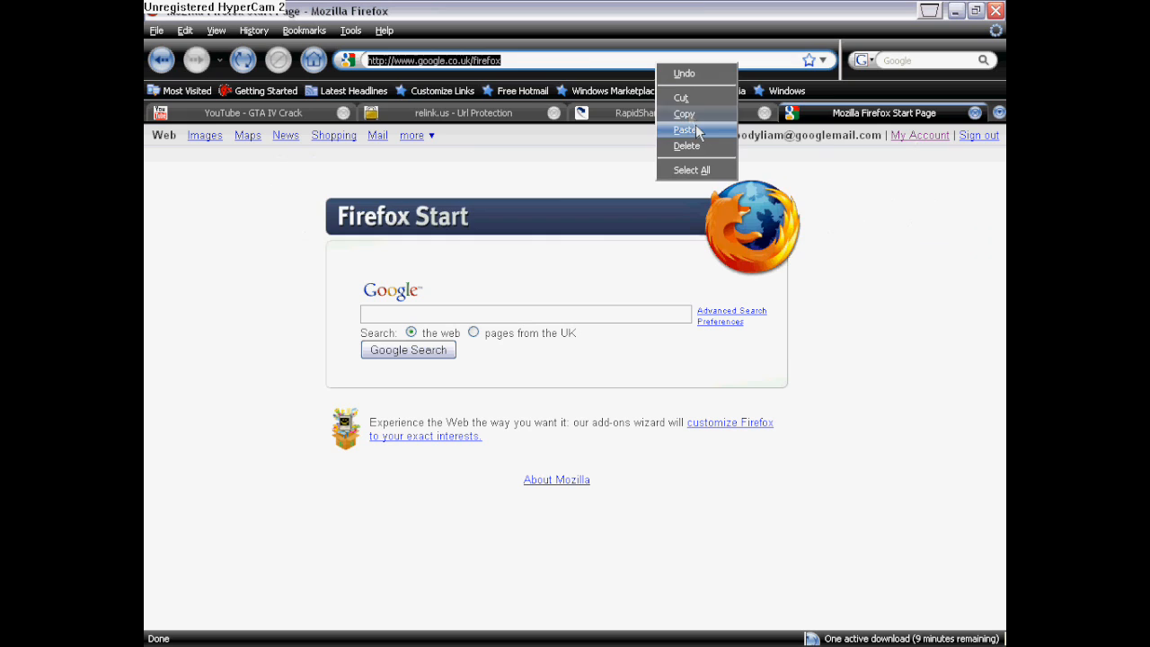
left_click(687, 129)
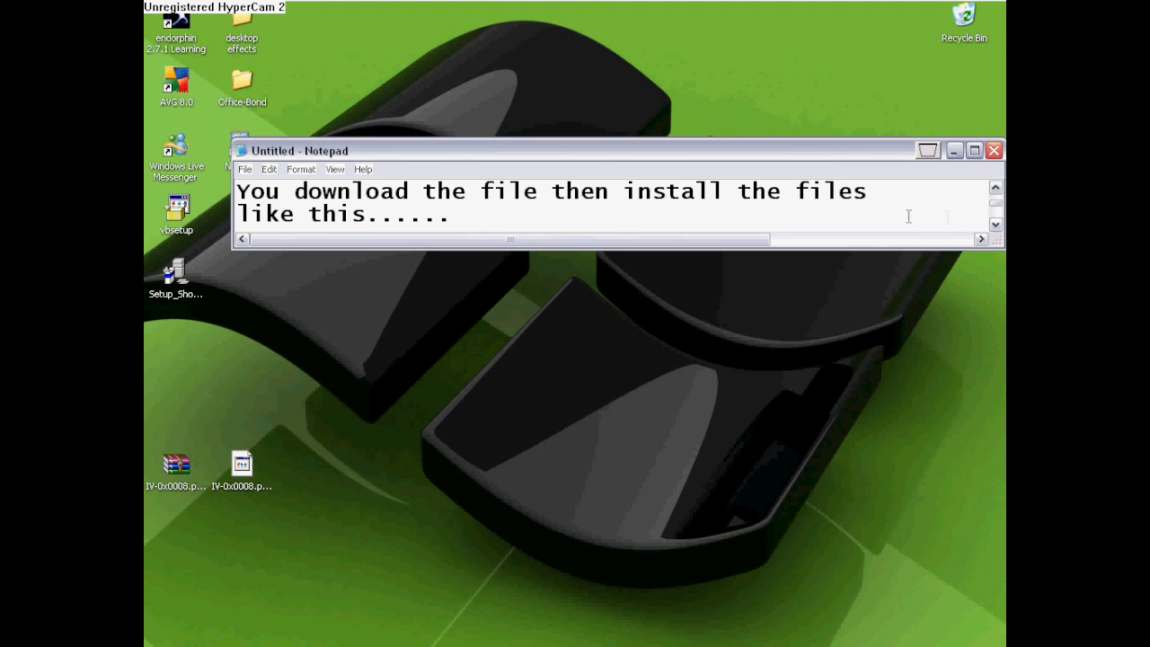
mouse_move(754, 644)
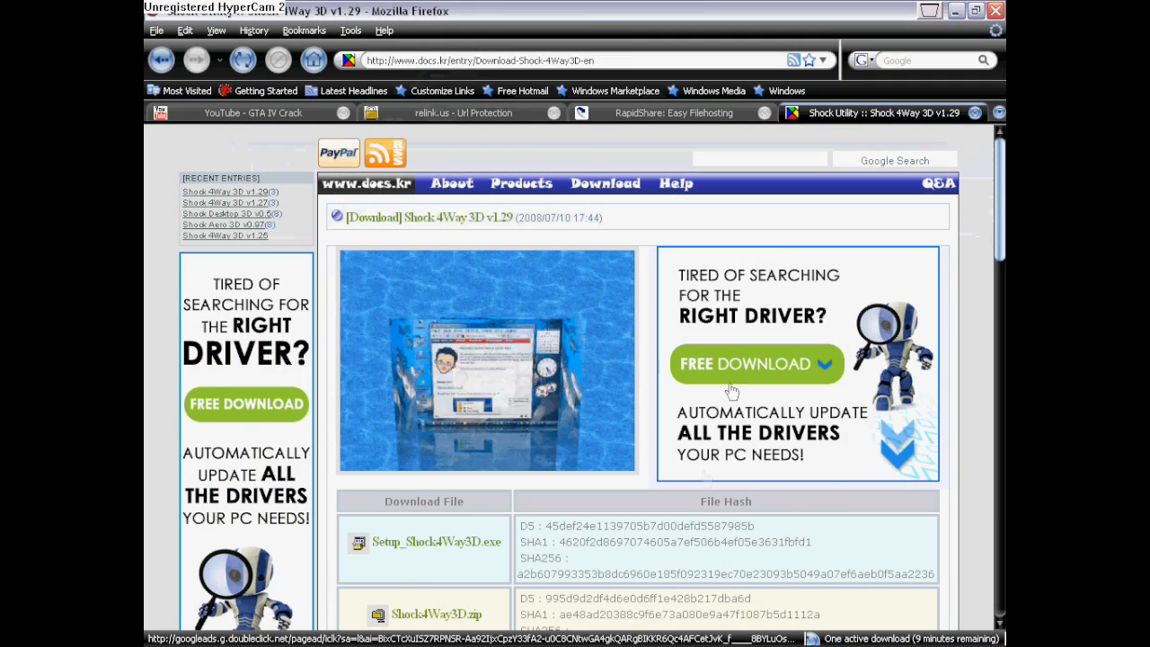
Step: Start downloading Setup_Shock4Way3D.exe from the docs.kr page and save the file
scroll("down", 3)
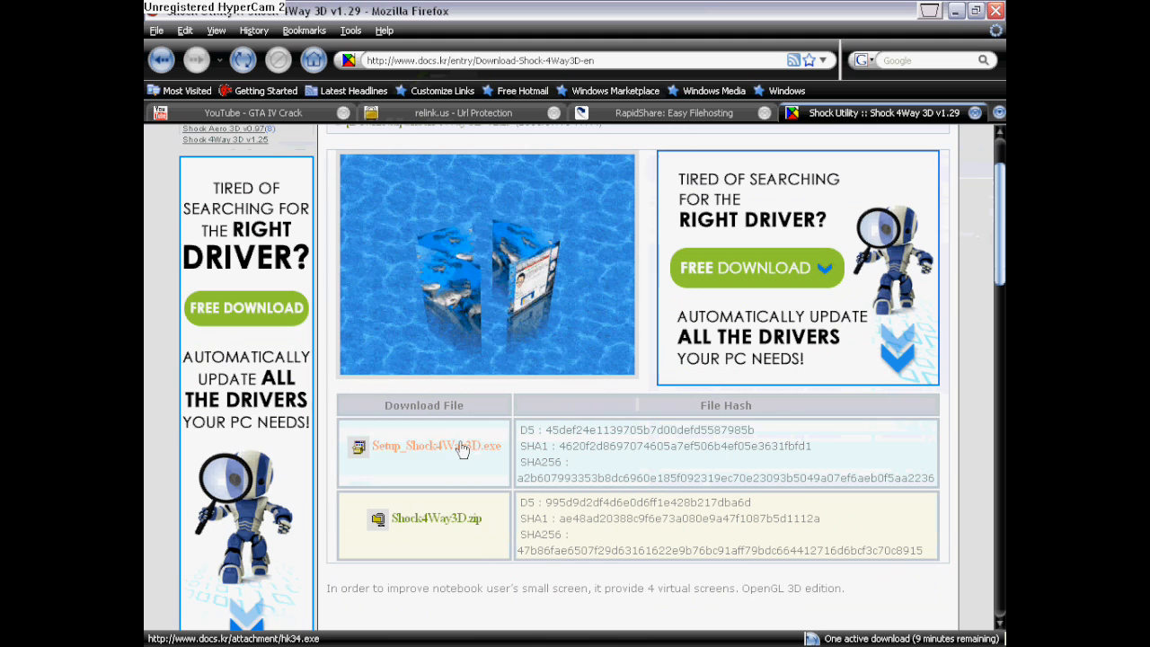
left_click(435, 446)
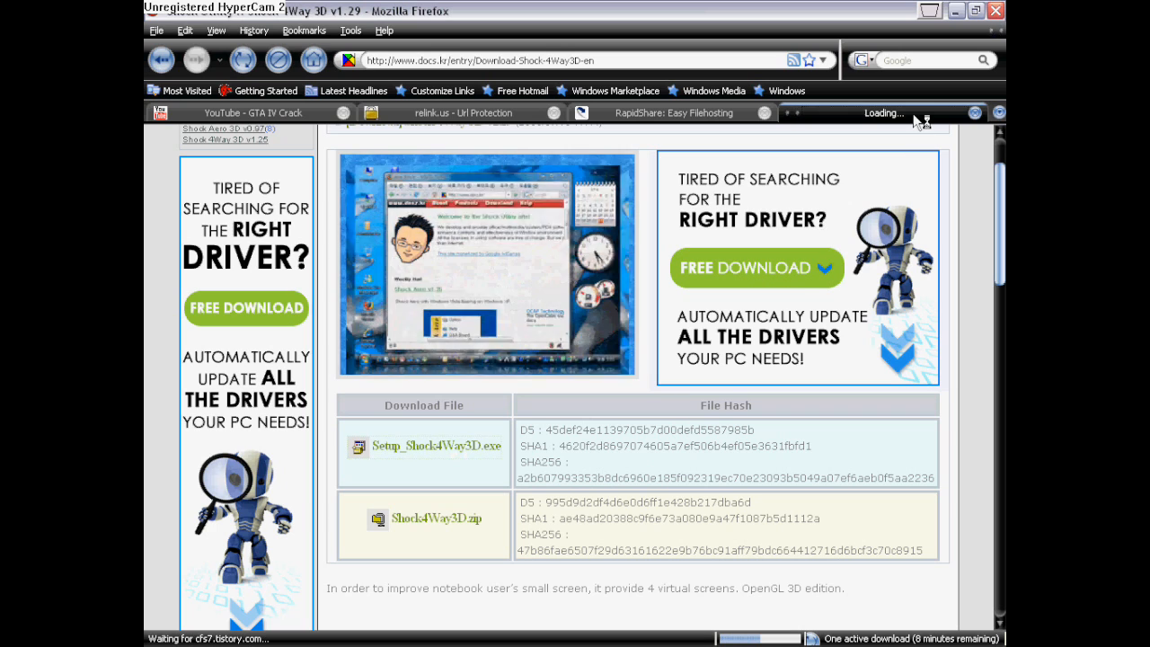
left_click(435, 446)
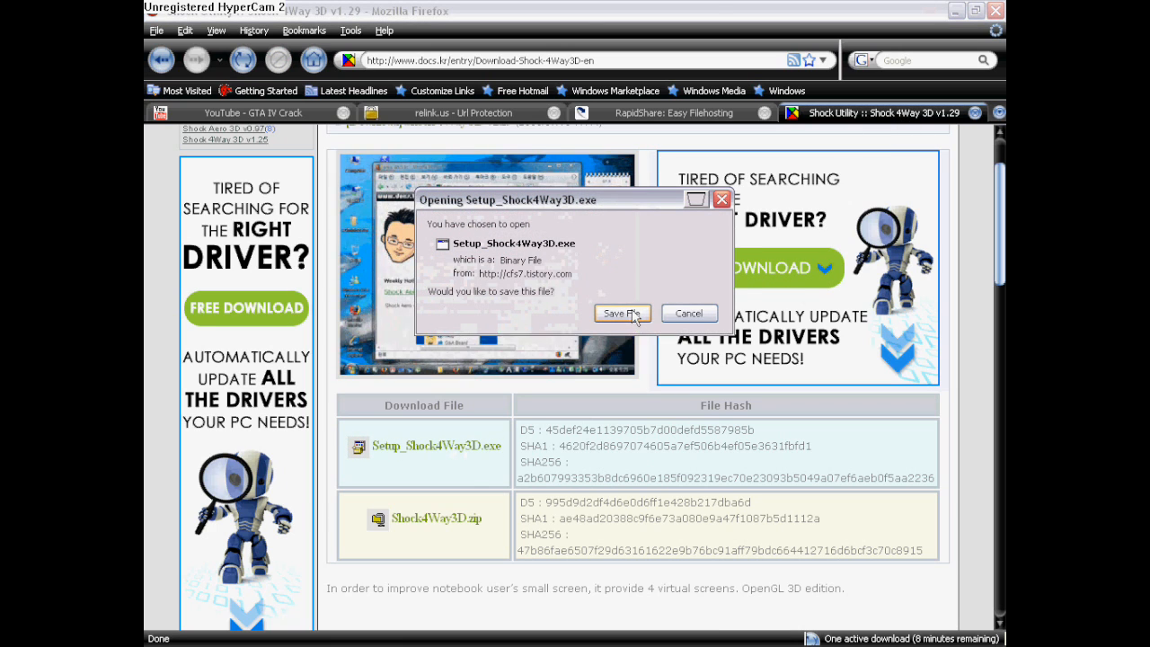
left_click(622, 312)
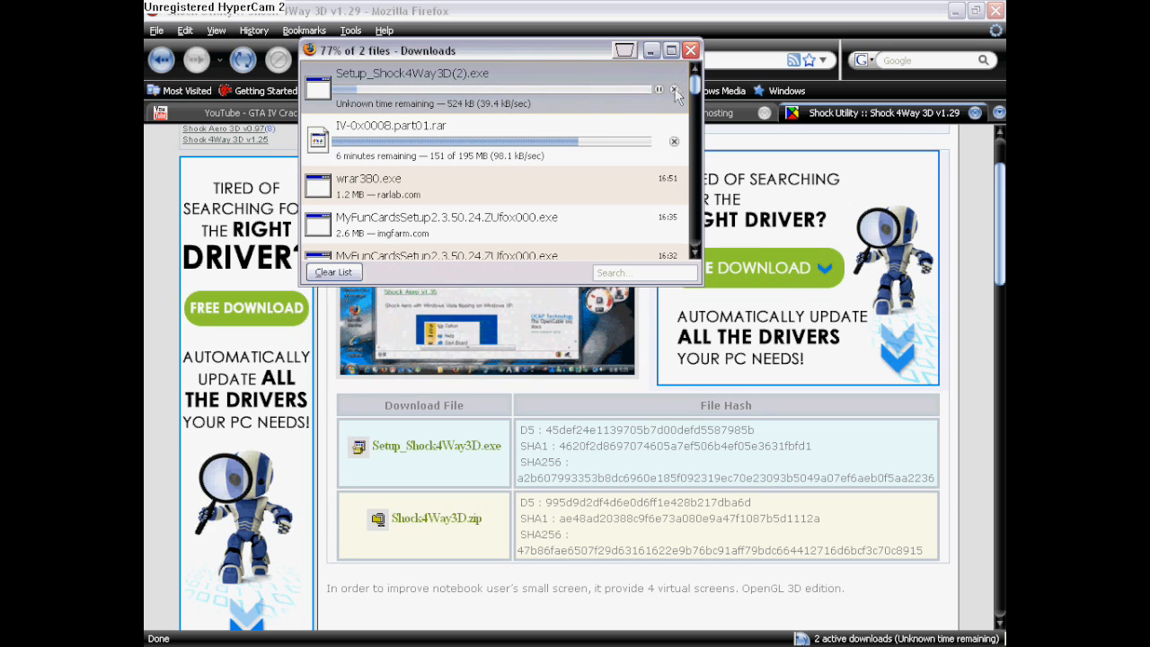
Step: Cancel the duplicate (2) setup download and close the Downloads window
left_click(675, 90)
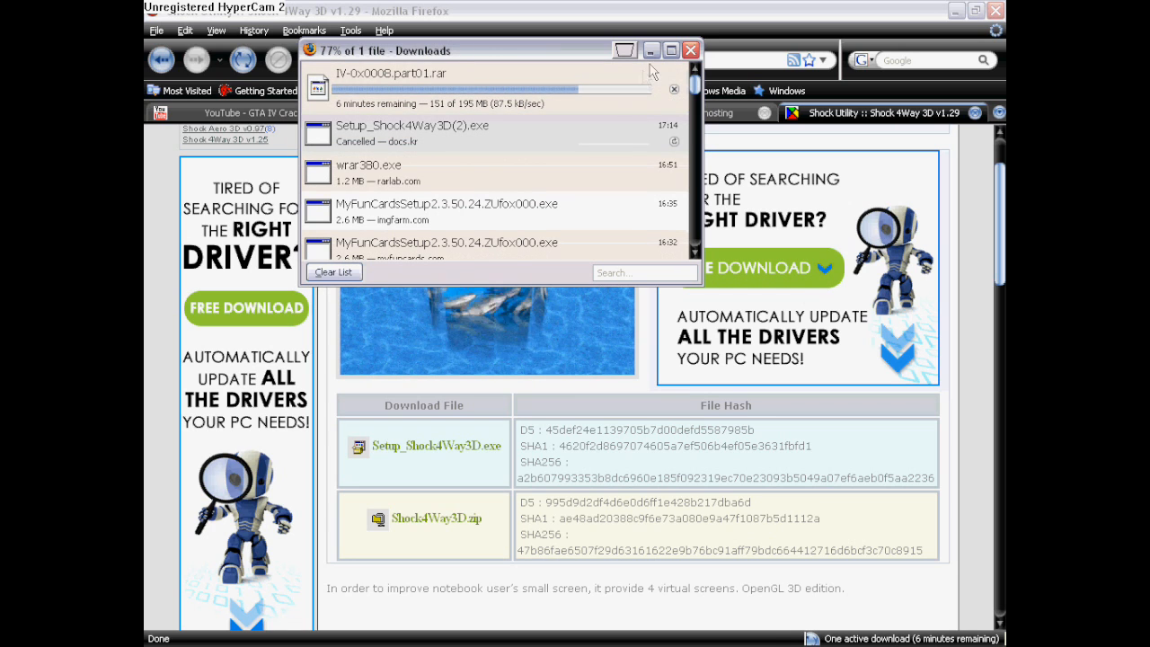
left_click(691, 50)
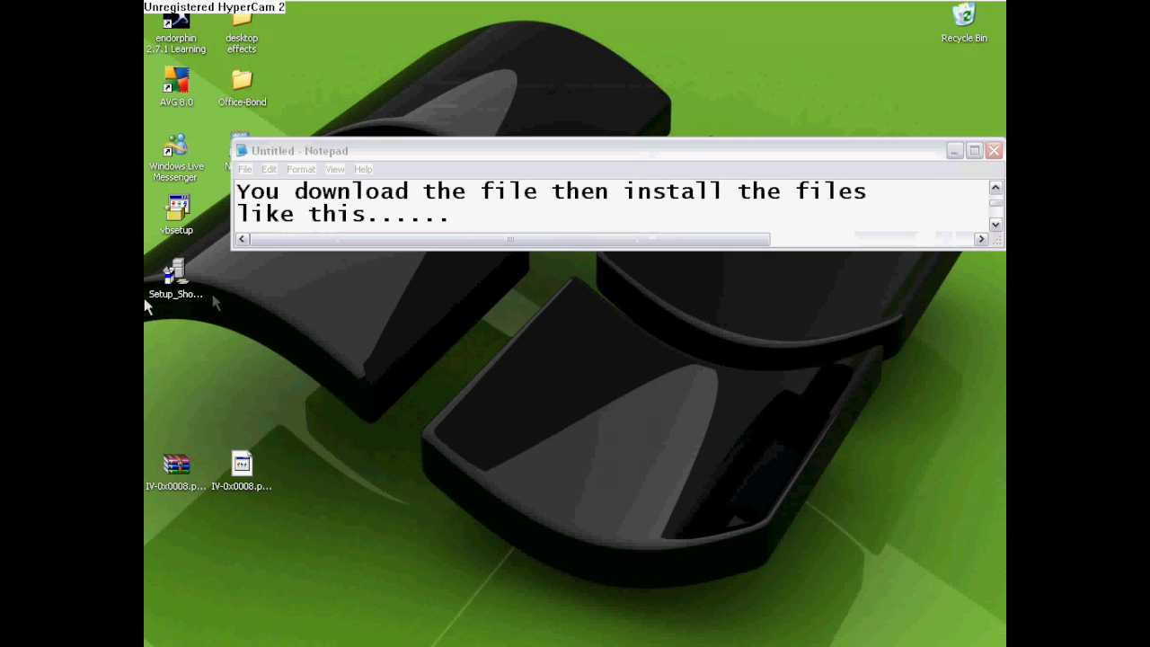
mouse_move(493, 428)
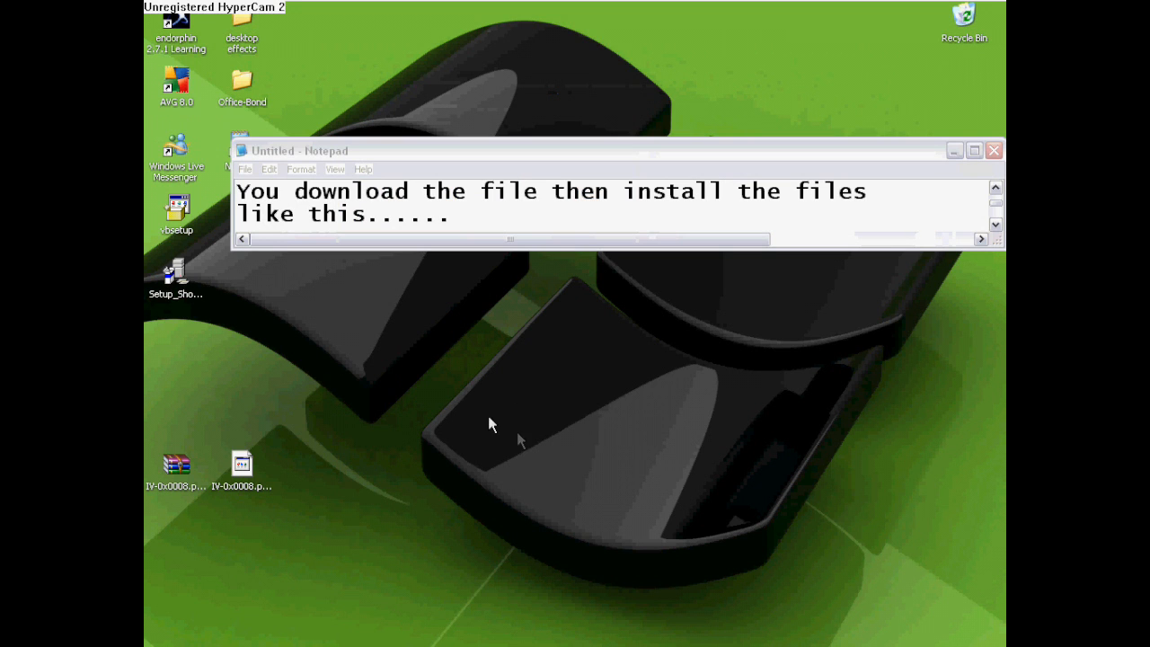
Step: Launch the Shock 4Way 3D v1.29 setup, pass the welcome step and accept the license
double_click(176, 269)
type("When you open the installation just click run")
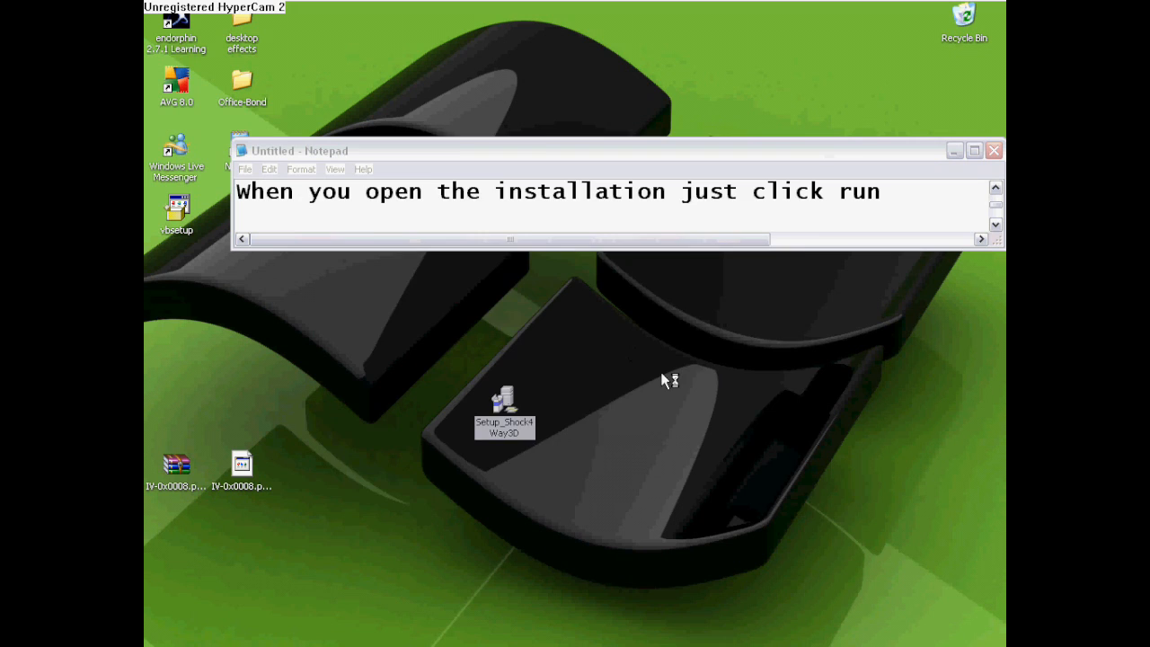
double_click(505, 404)
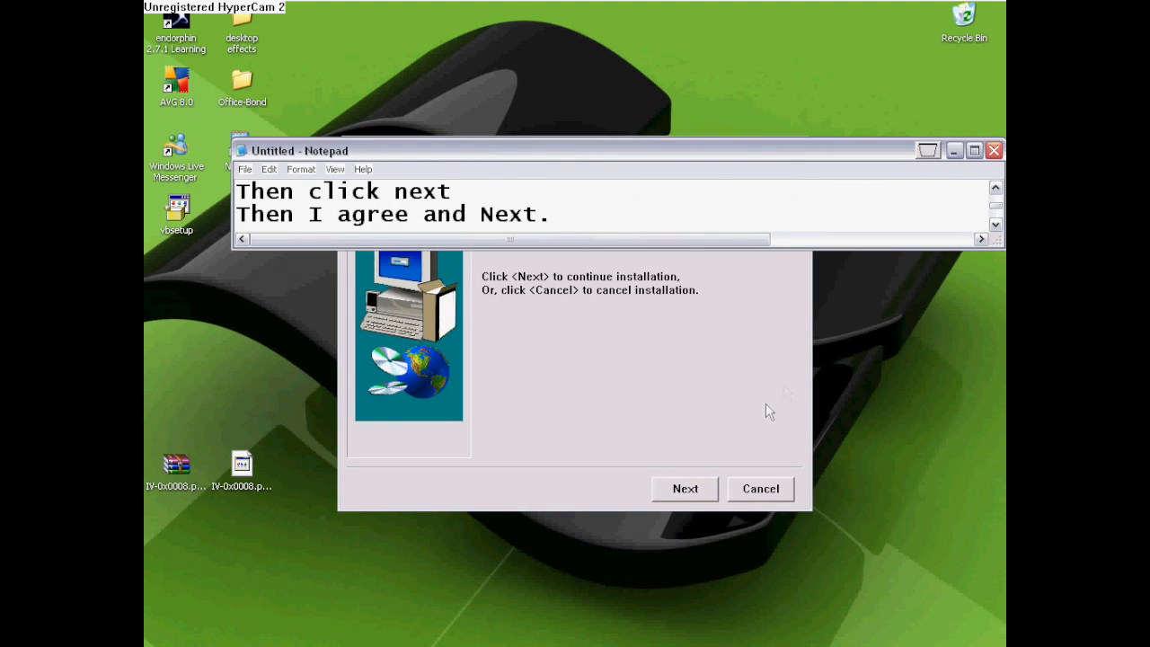
left_click(685, 489)
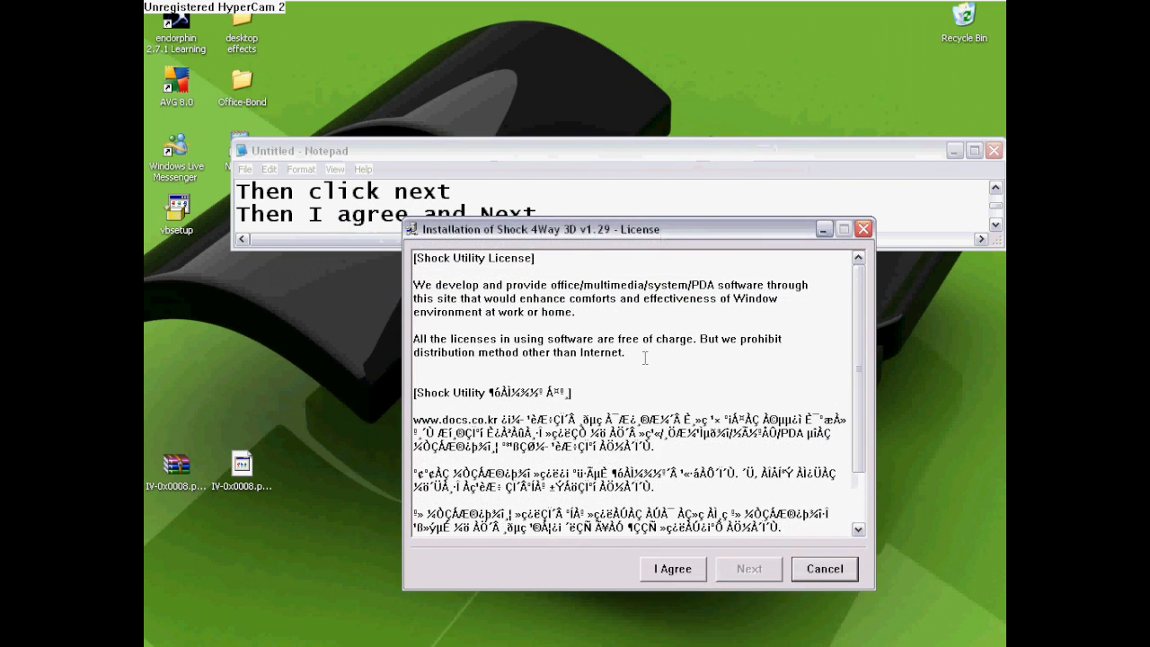
left_click(673, 568)
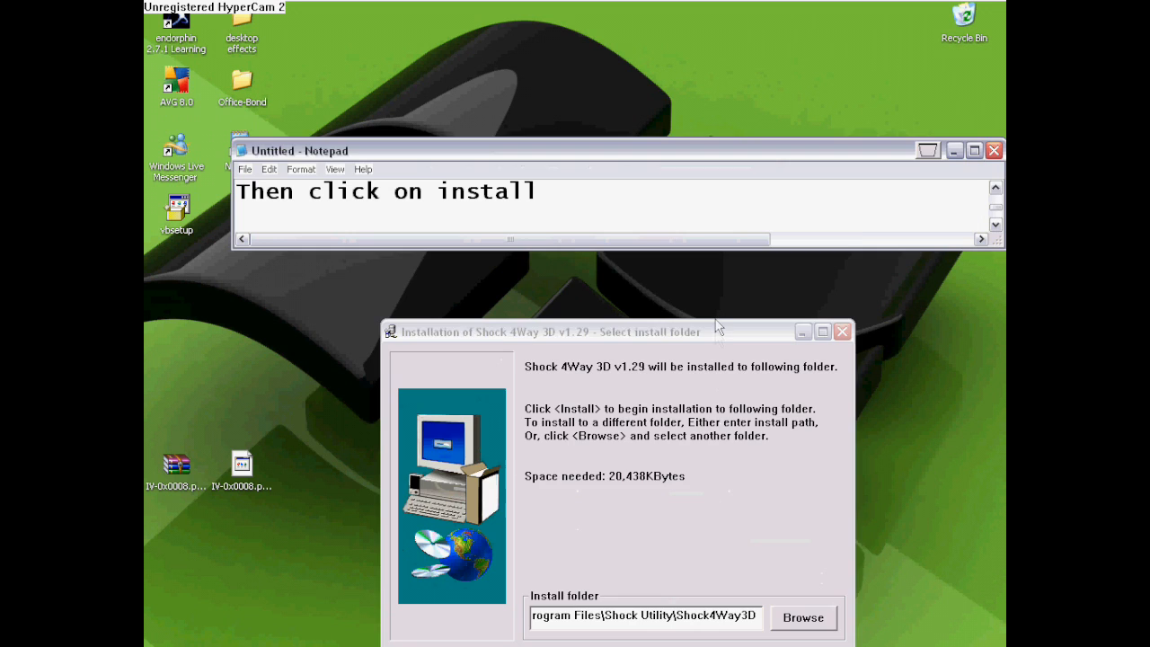
Step: Install into the default Shock Utility folder, then abort at the replace-file prompt
left_click_drag(539, 330, 539, 250)
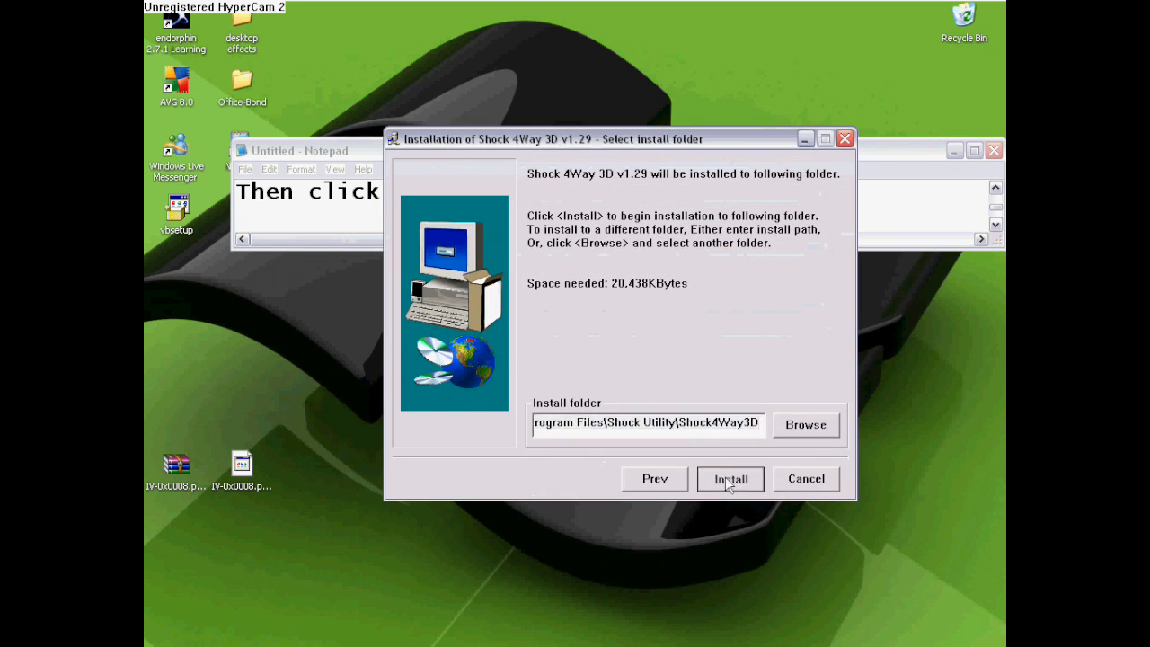
left_click(730, 478)
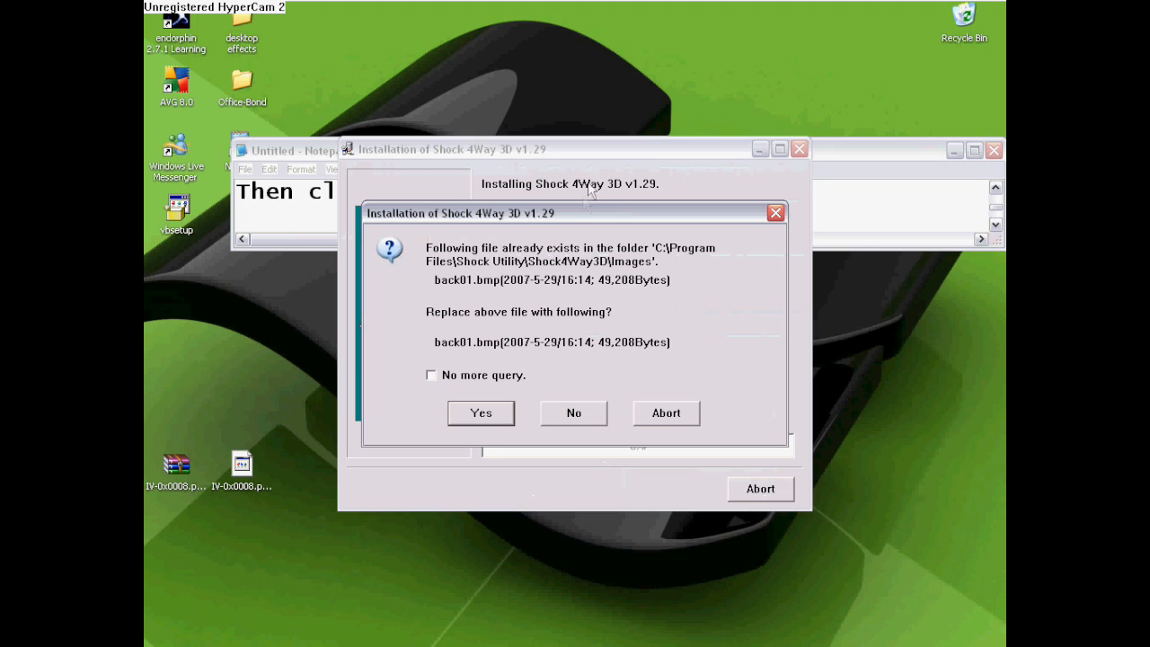
mouse_move(525, 417)
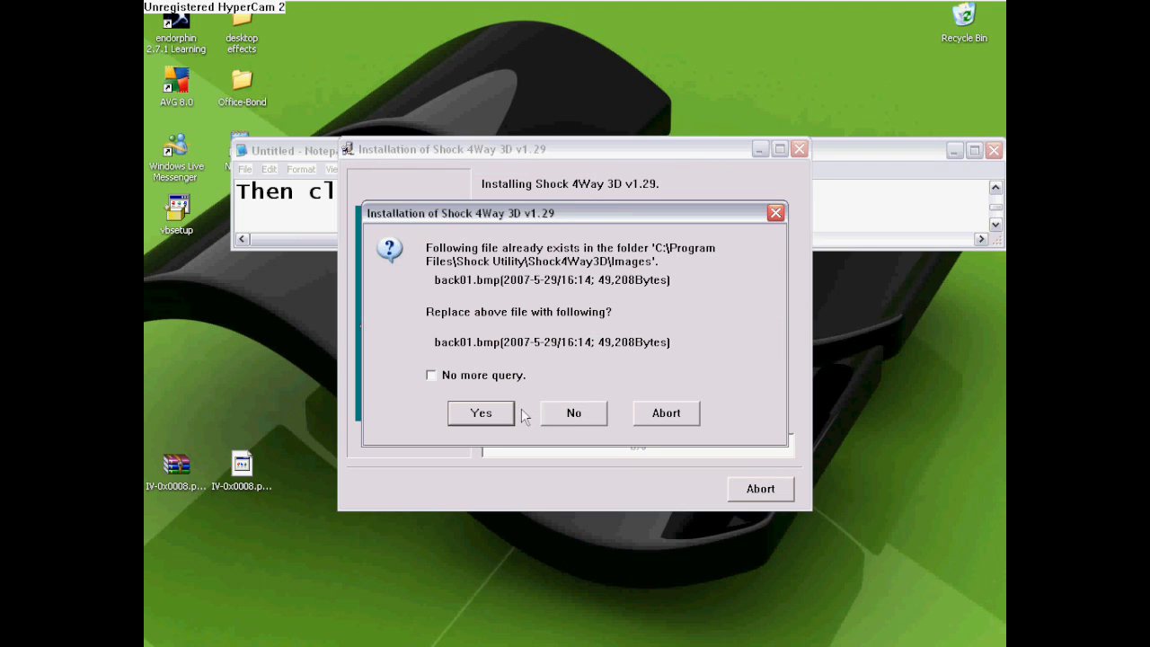
mouse_move(656, 421)
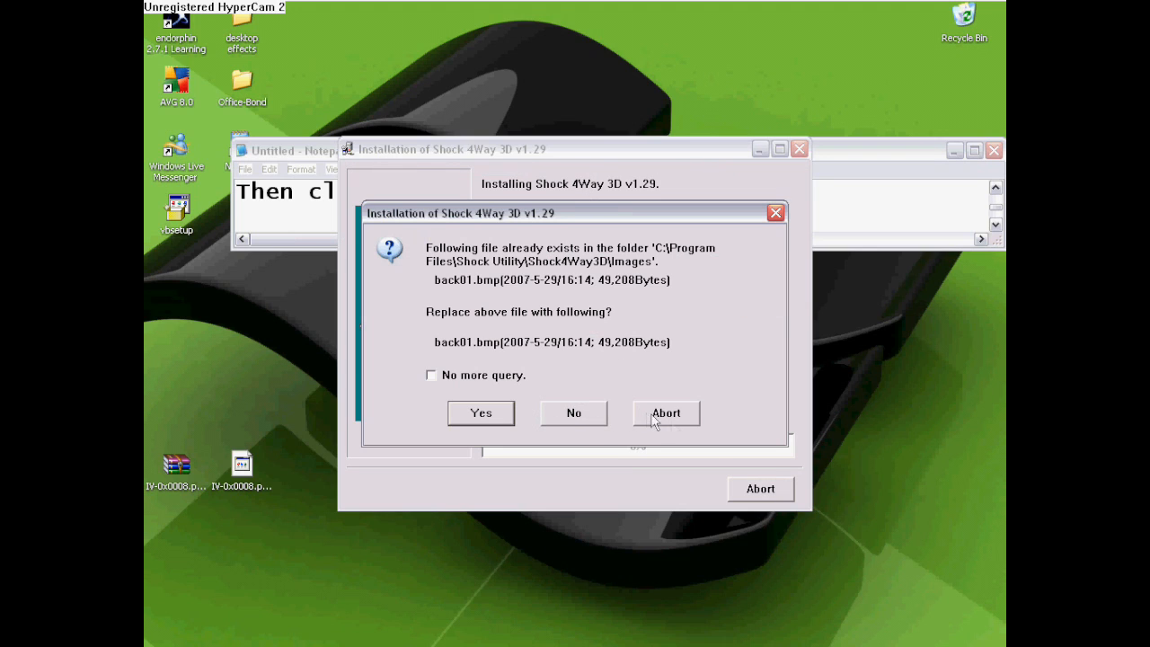
left_click(481, 411)
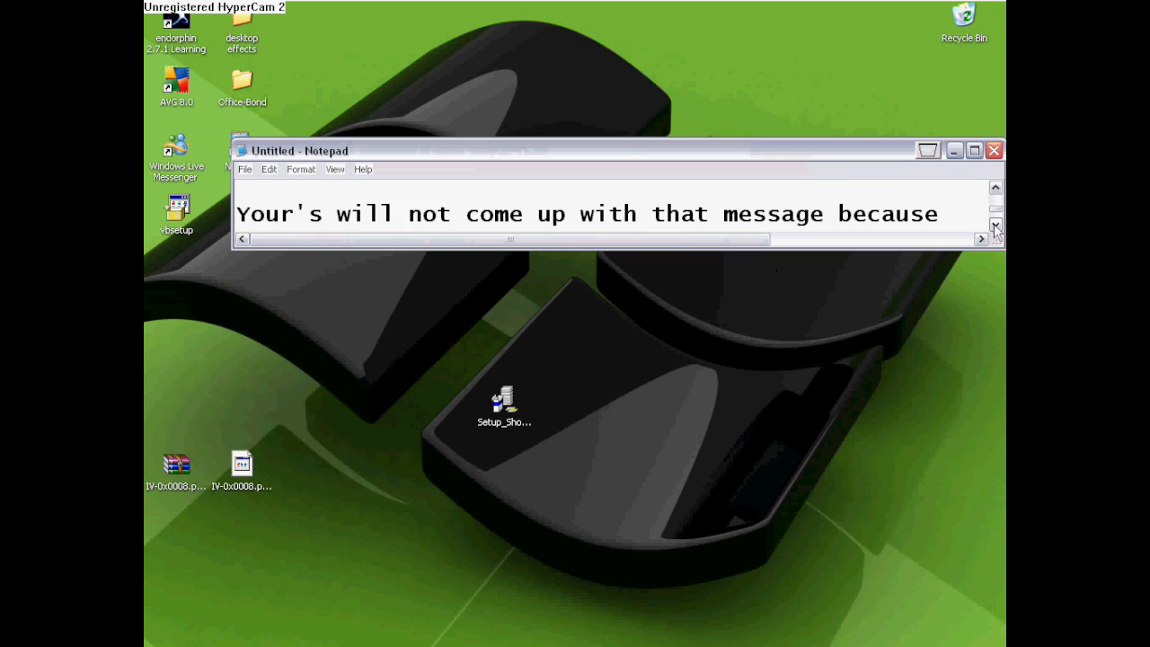
Step: Add 'i already have it so dont worry.', close the notes and choose to save changes
type("i already have it so dont worry.")
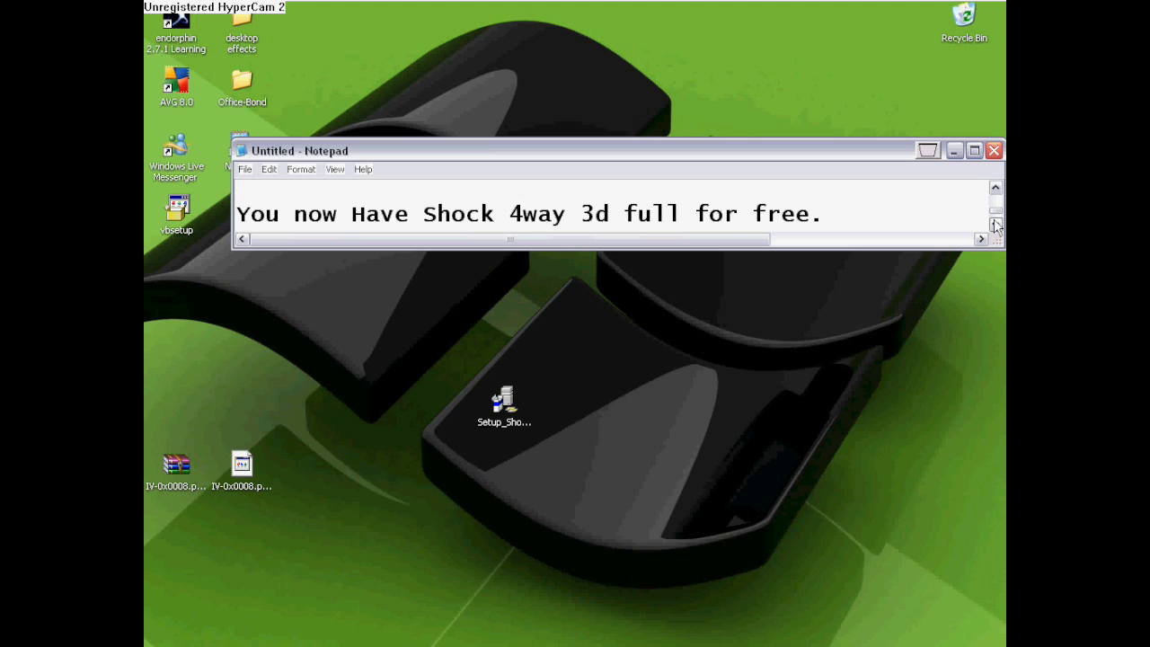
mouse_move(980, 214)
type("Thanks for watching")
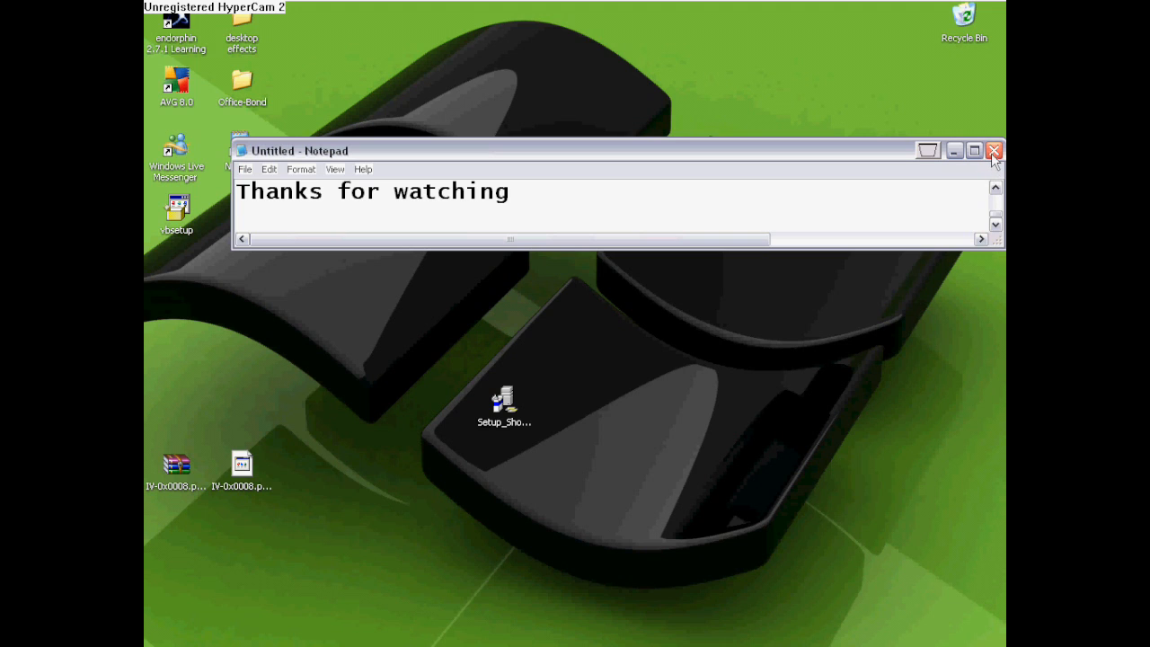
left_click(994, 151)
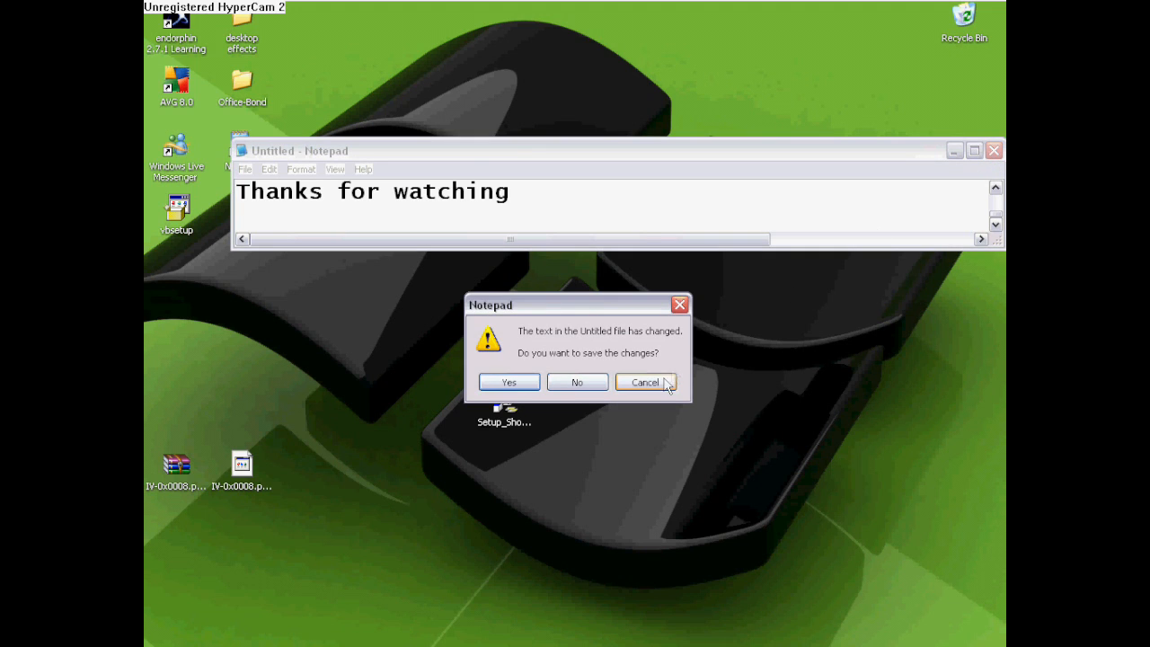
mouse_move(577, 381)
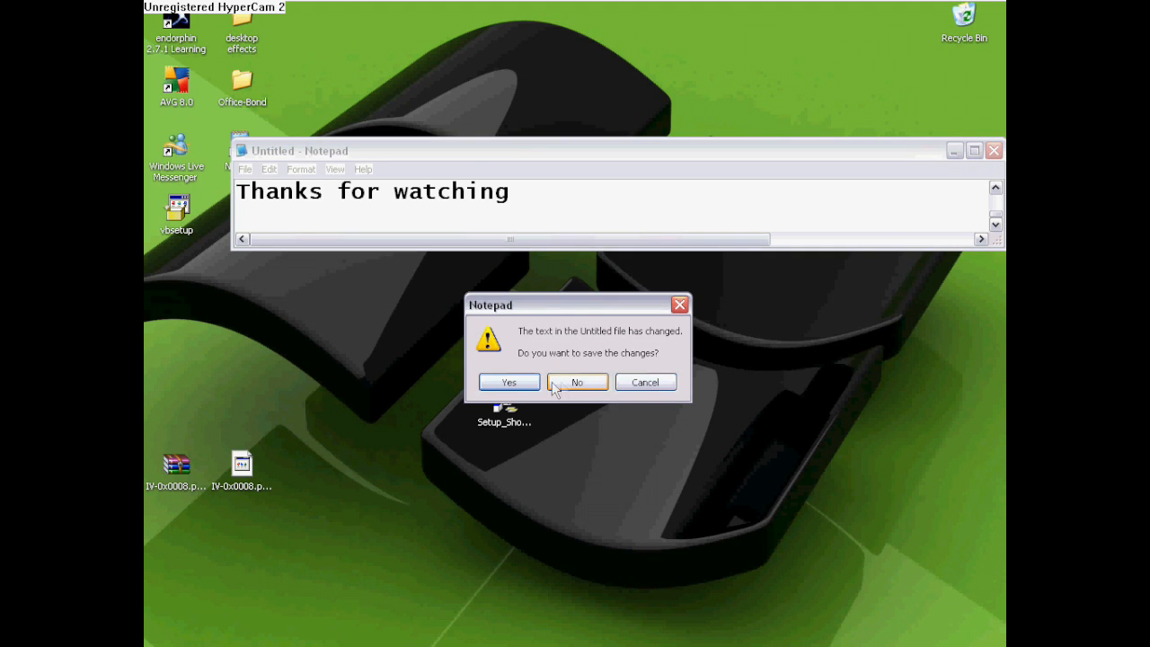
left_click(509, 381)
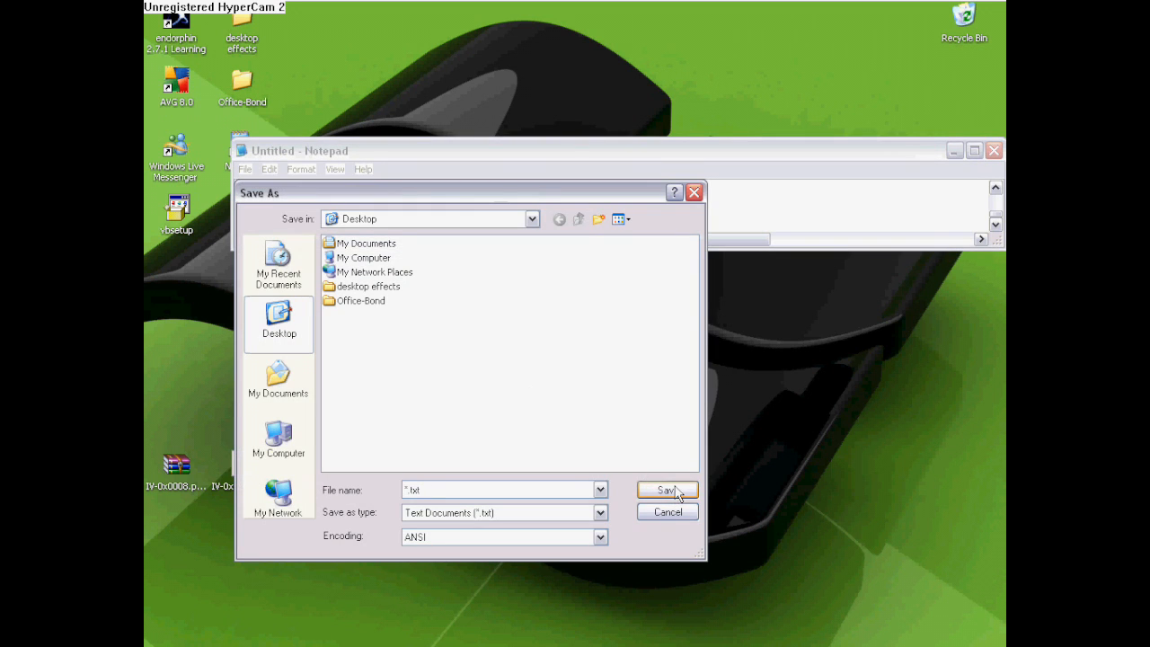